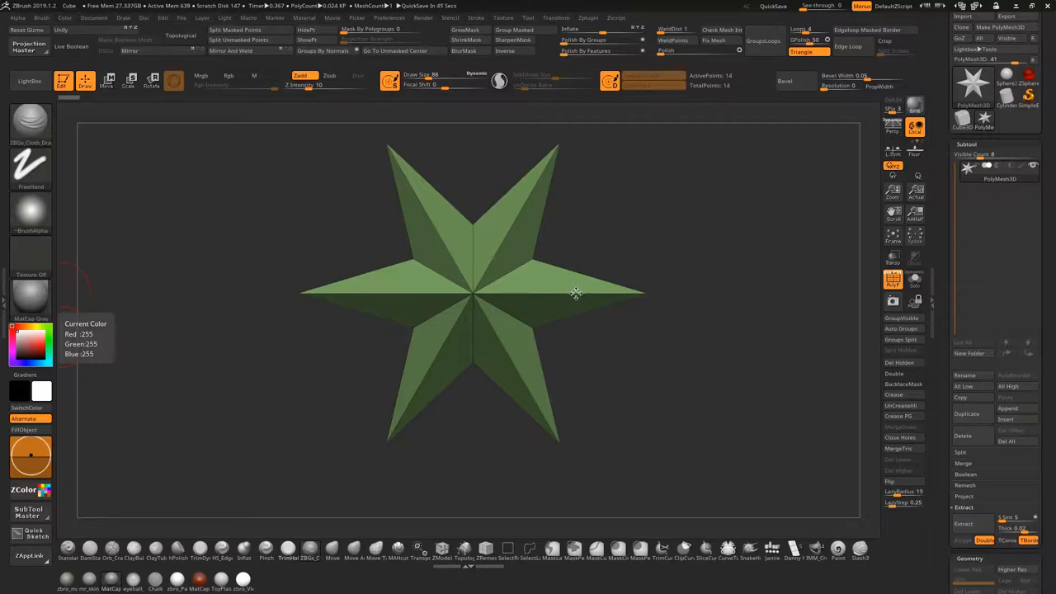
mouse_move(703, 297)
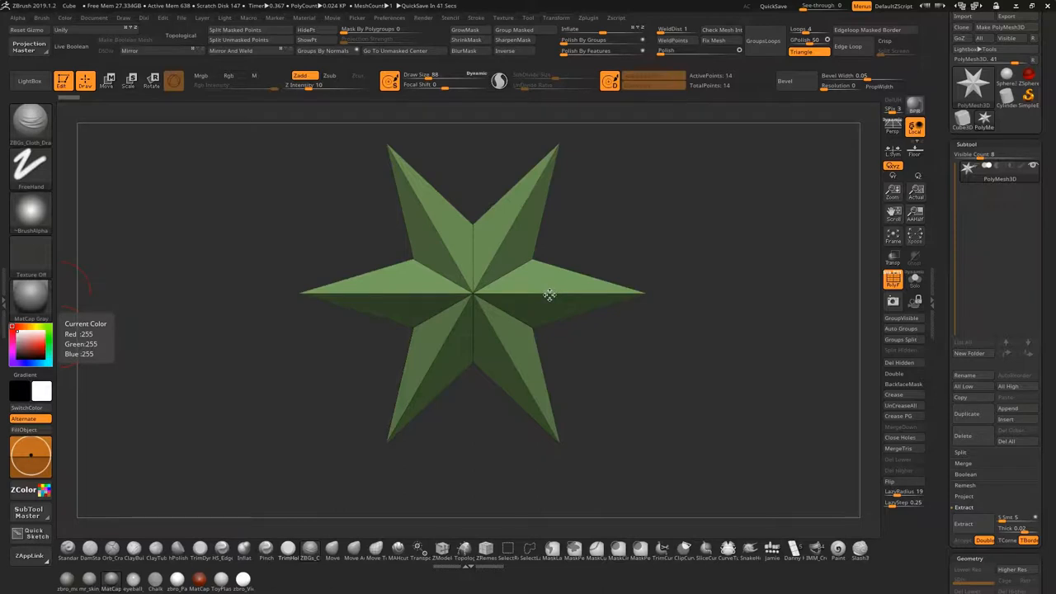
mouse_move(565, 294)
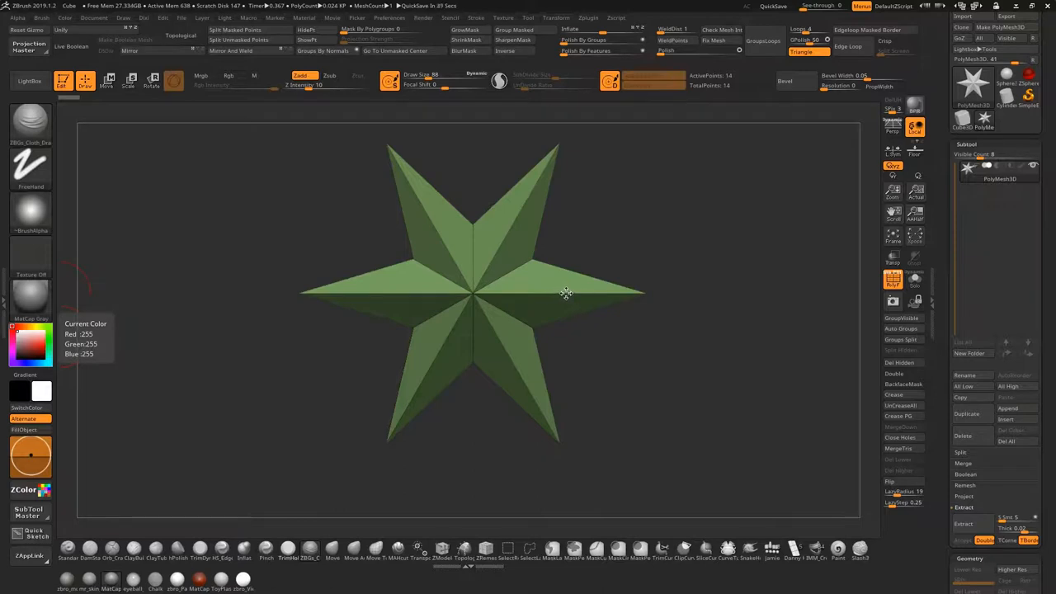
mouse_move(574, 293)
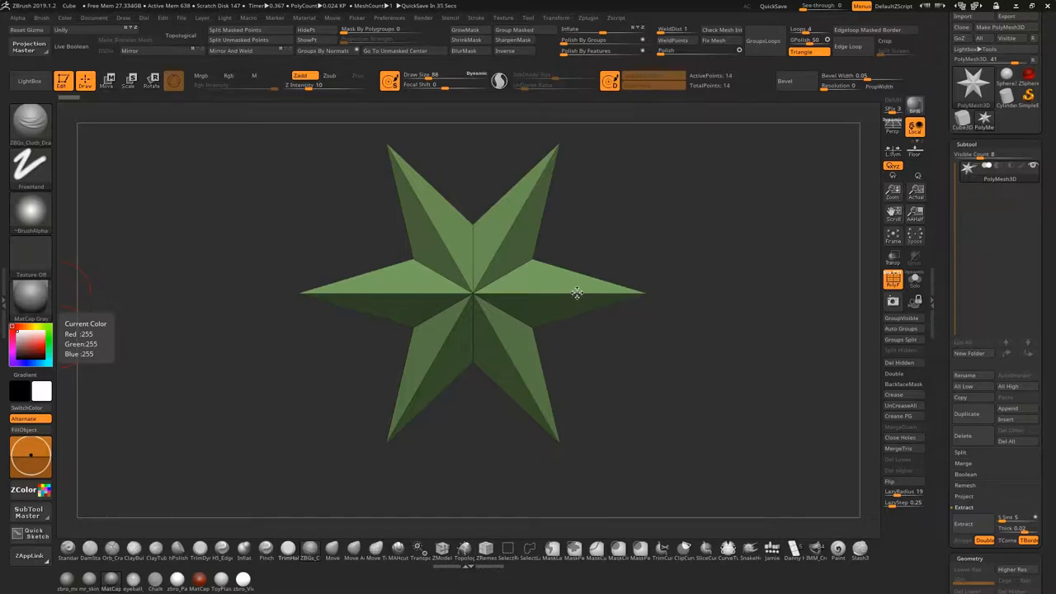
mouse_move(581, 294)
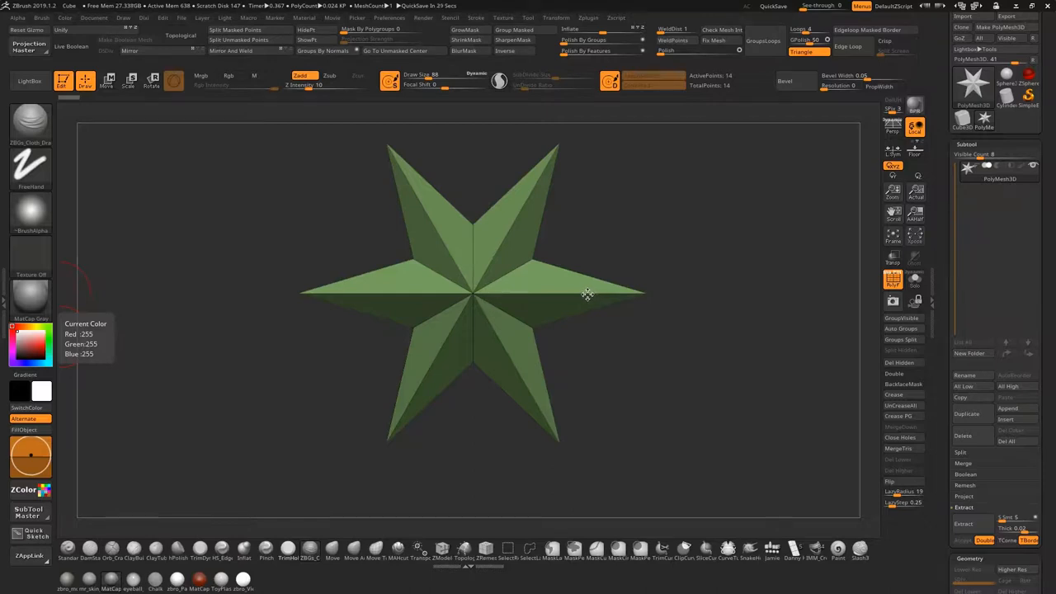
mouse_move(597, 290)
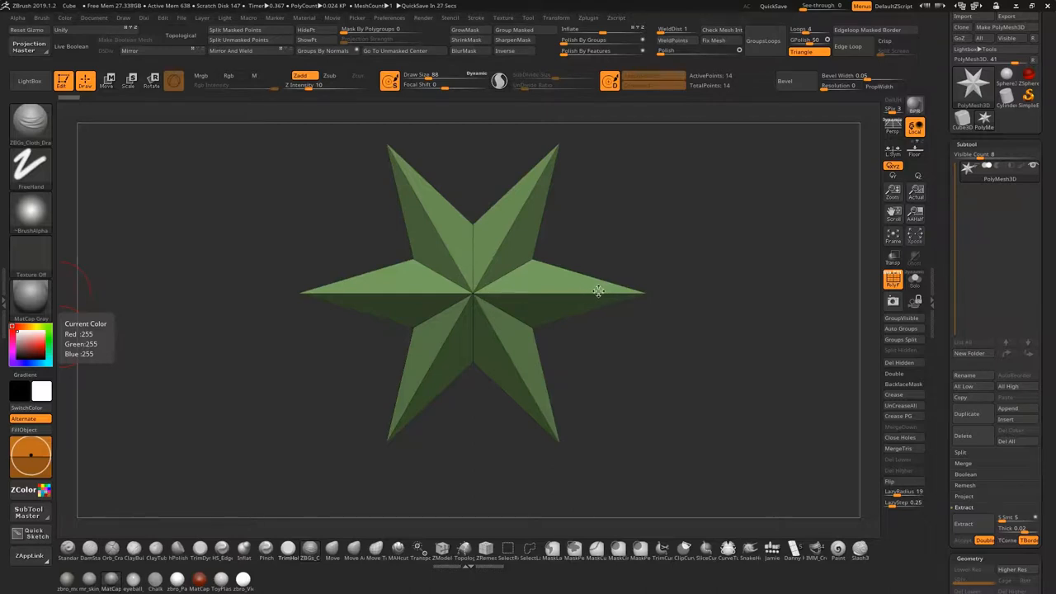
mouse_move(586, 287)
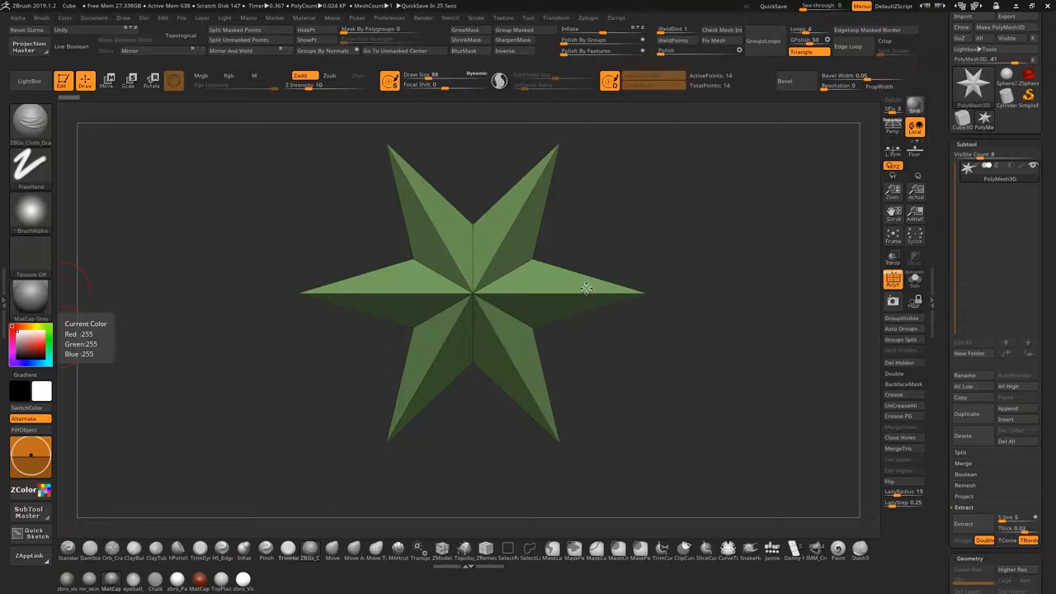
mouse_move(690, 284)
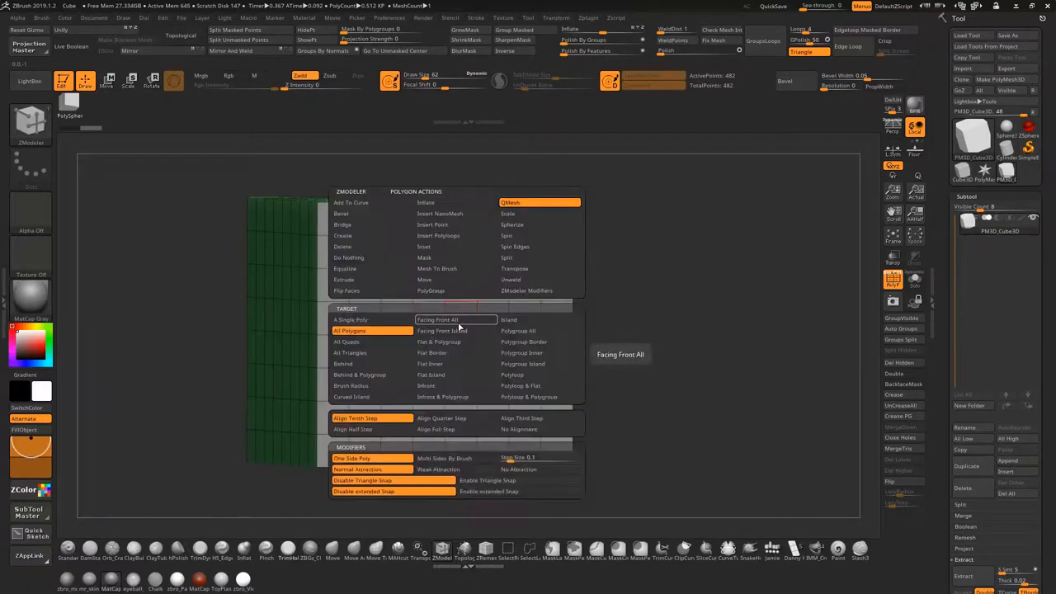
mouse_move(429, 290)
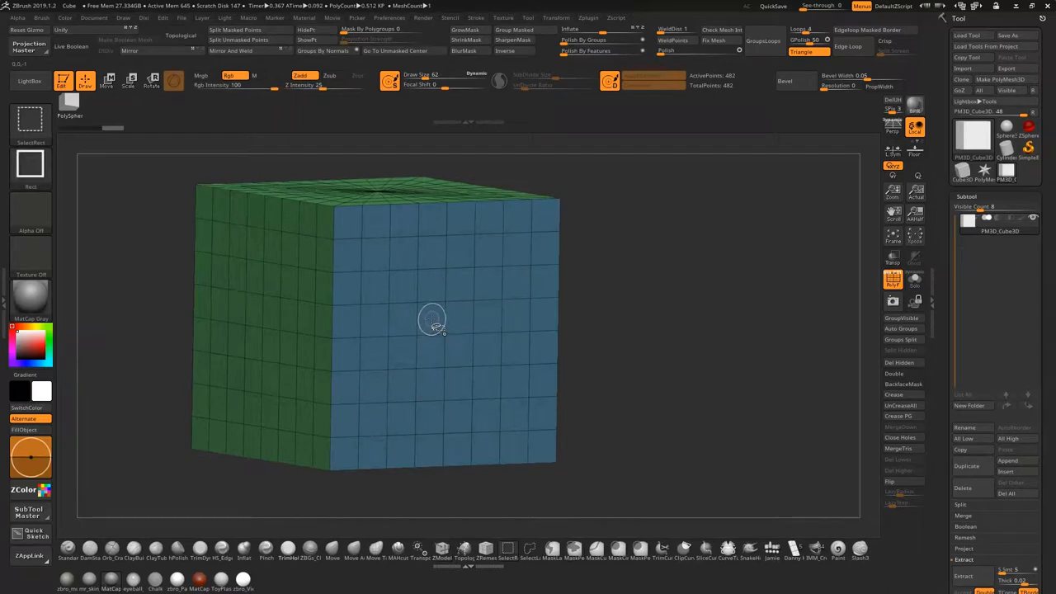
Load the PolyMesh3D cube and split its faces into green and blue polygroups
left_click(899, 350)
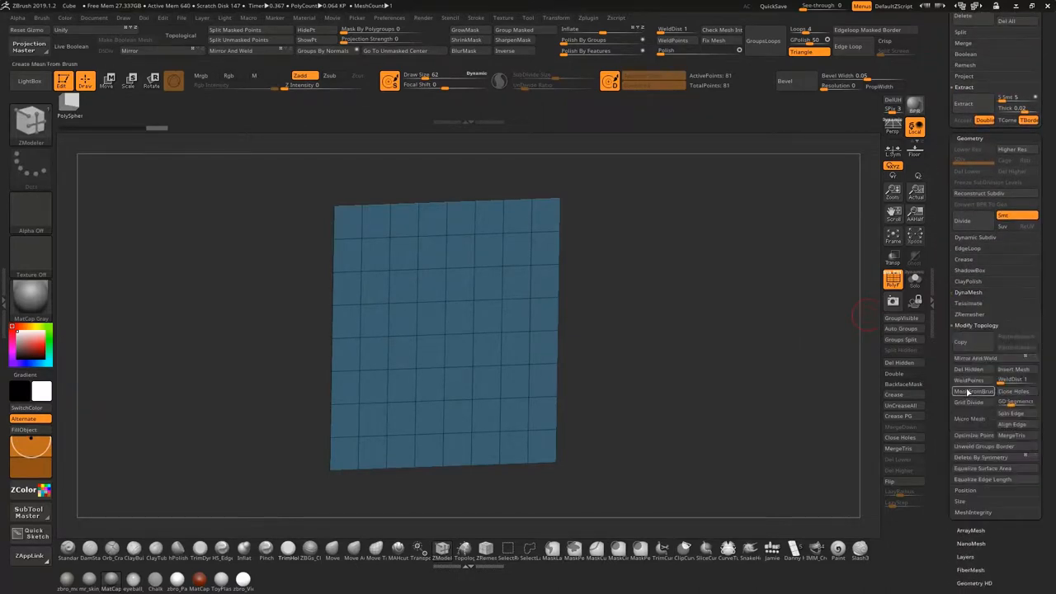
mouse_move(972, 391)
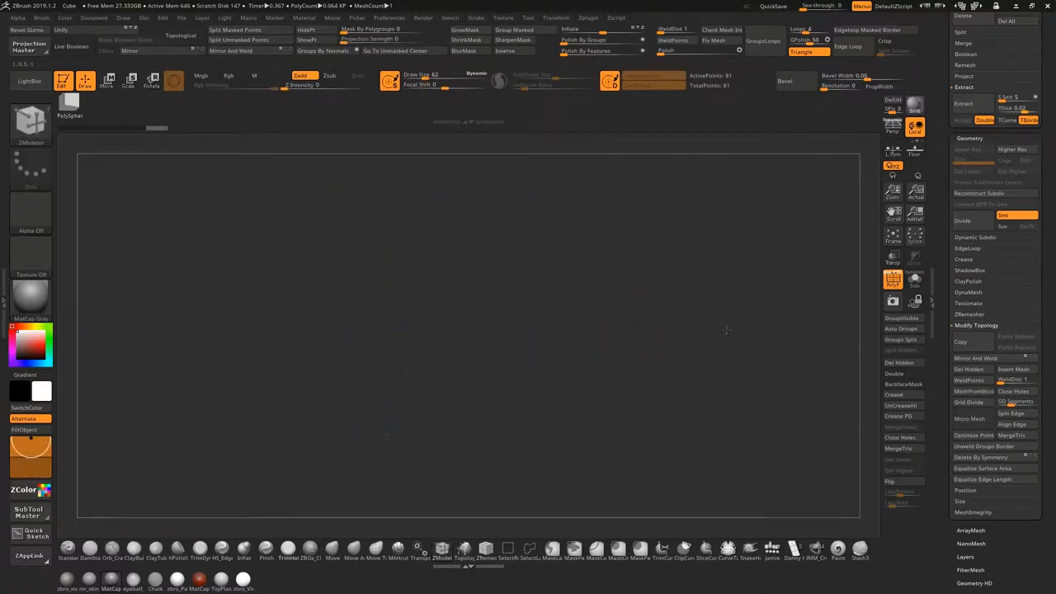
Isolate one polygroup and delete the hidden faces, leaving a single flat grid panel
left_click(894, 373)
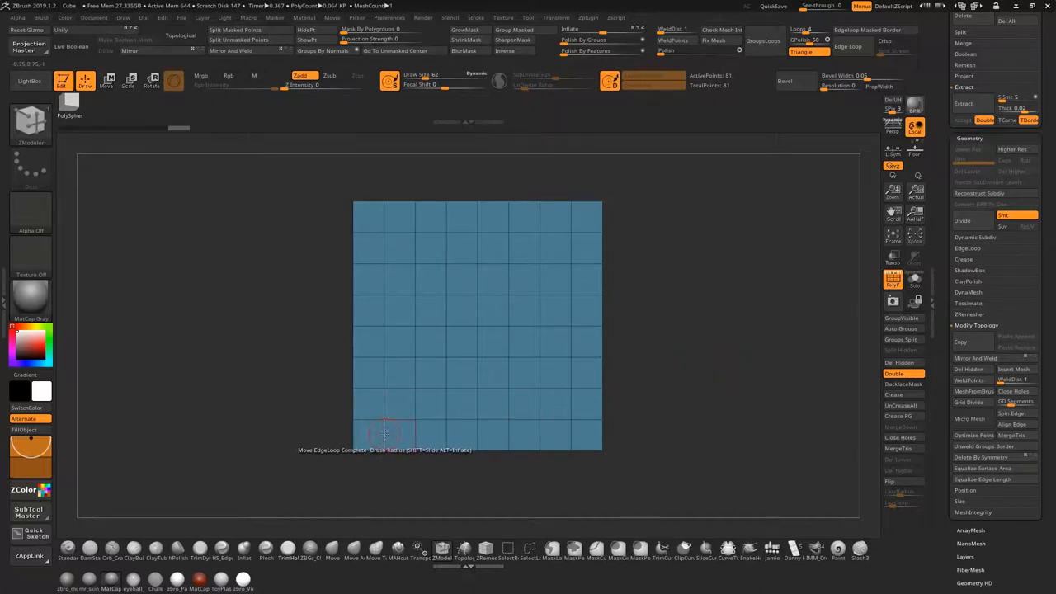
Push alternating vertical edge loops back with ZModeler Move Edgeloop to form zigzag pleats
left_click(386, 432)
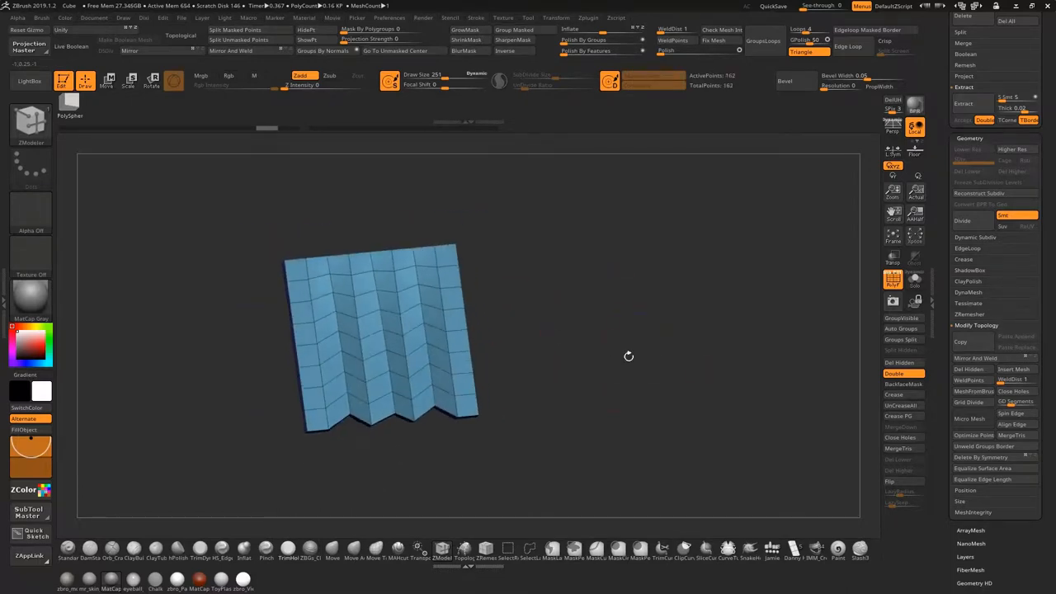
left_click_drag(629, 357, 684, 274)
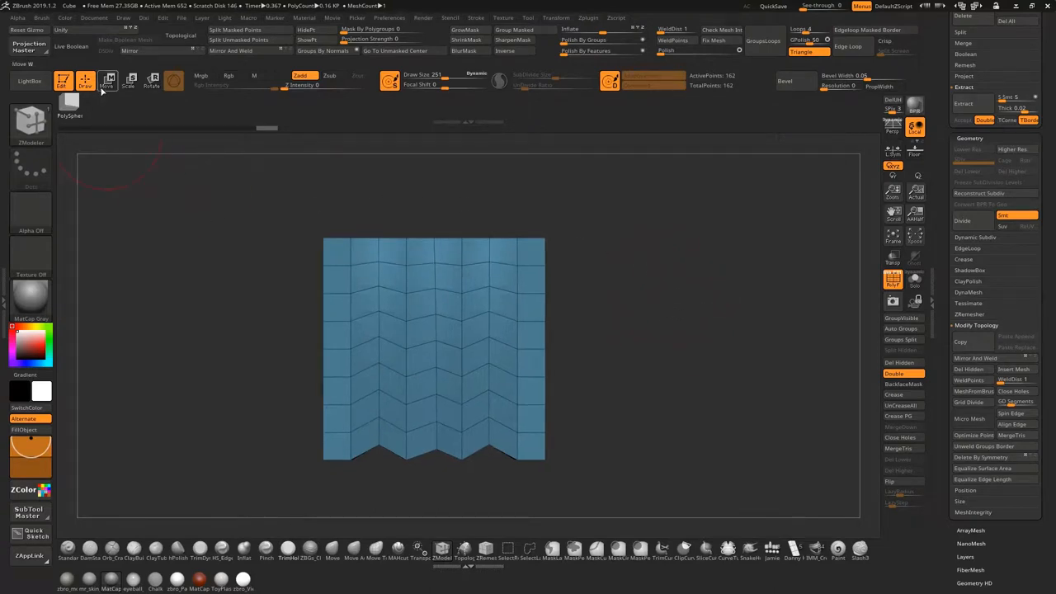
left_click(109, 79)
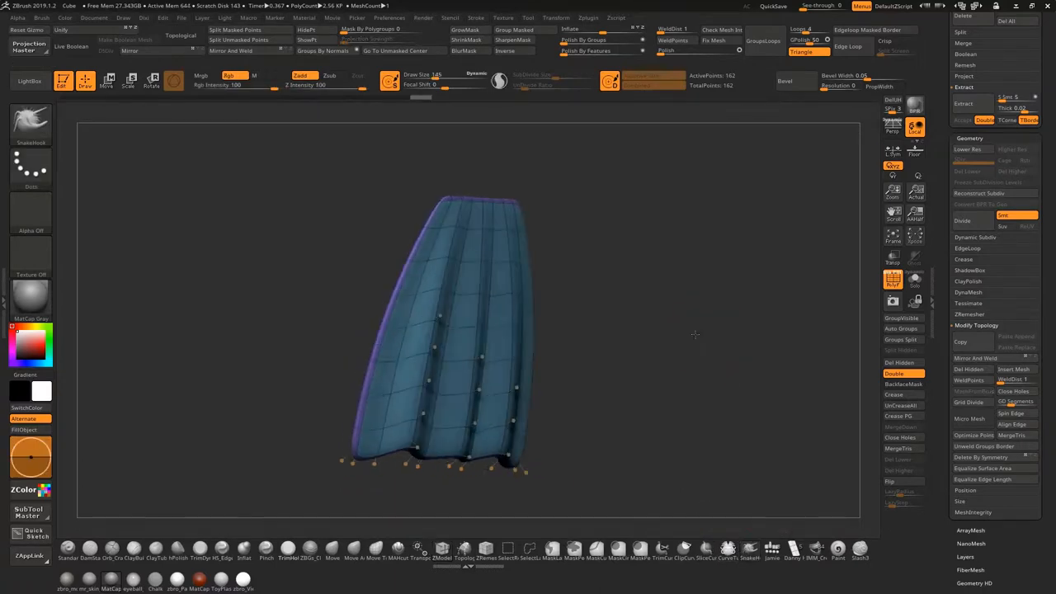
From the side view, curve the cape's silhouette backward with the Move brush
left_click_drag(696, 333, 581, 310)
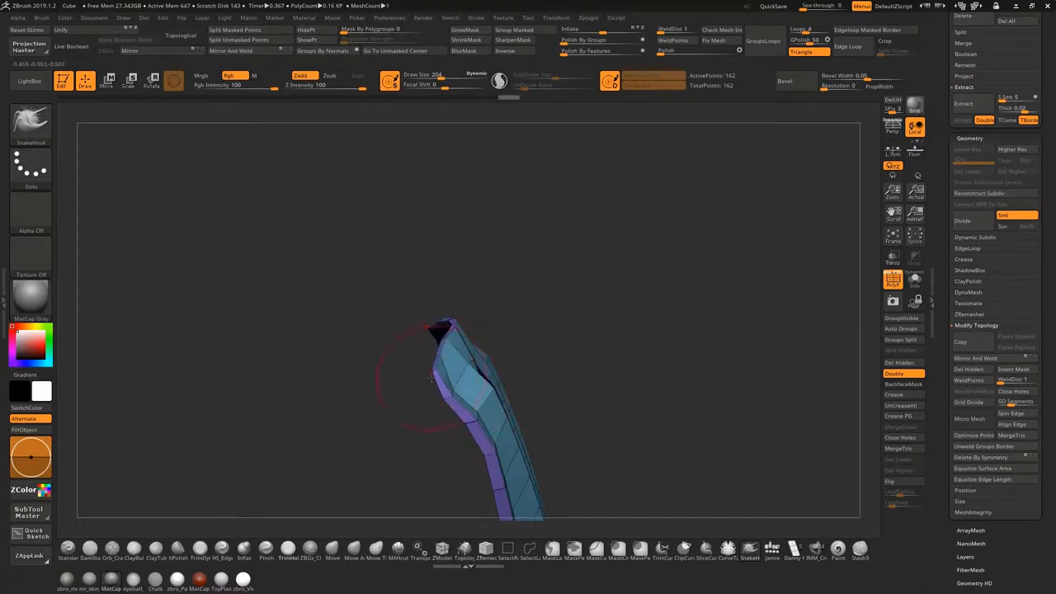
left_click_drag(454, 396, 429, 371)
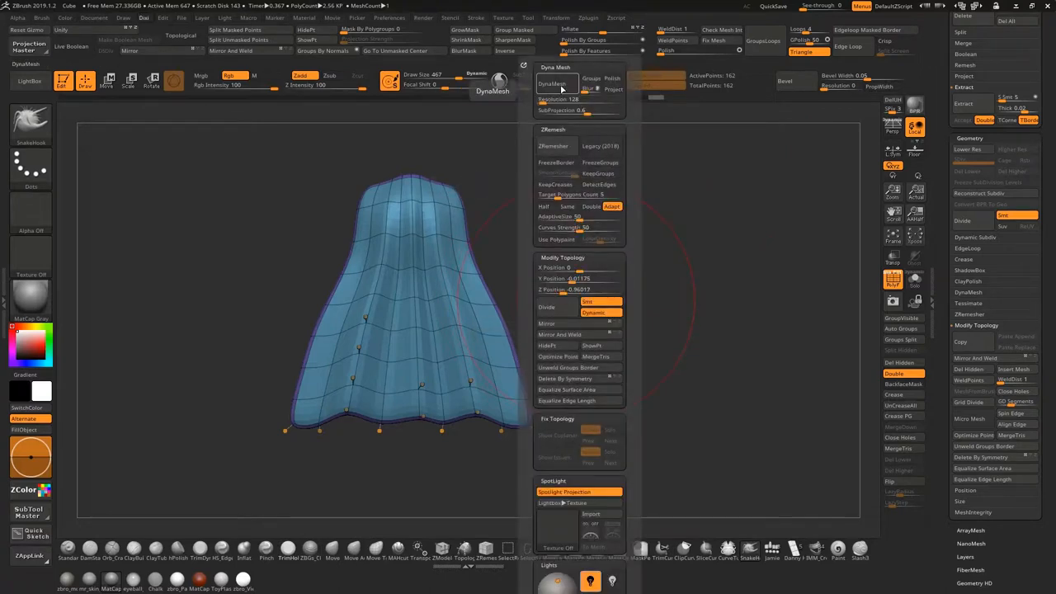
Remesh the cape with DynaMesh into an even quad grid and show its PolyF wireframe
left_click(577, 99)
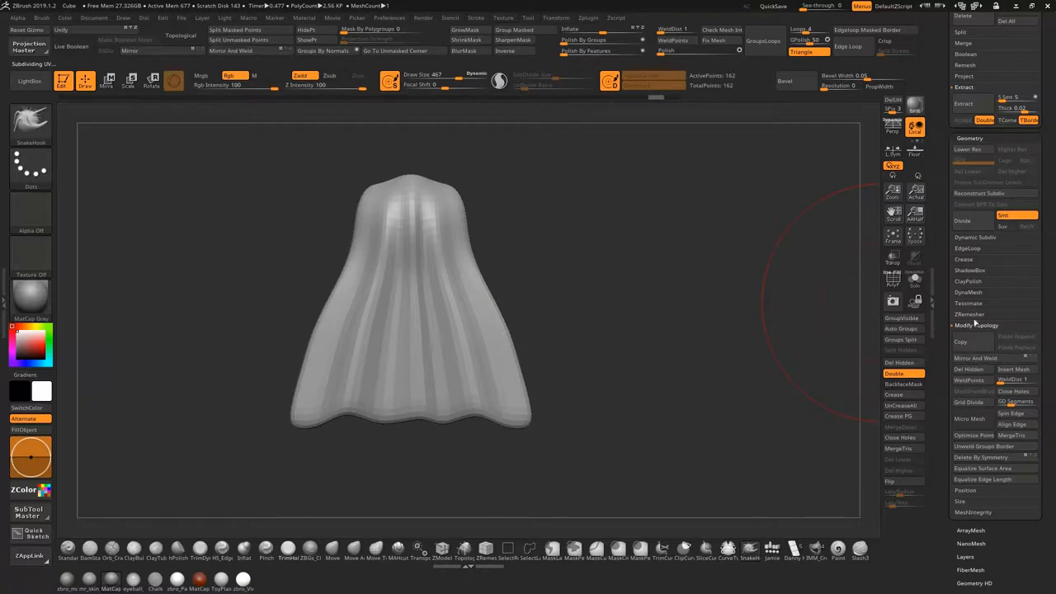
left_click(967, 292)
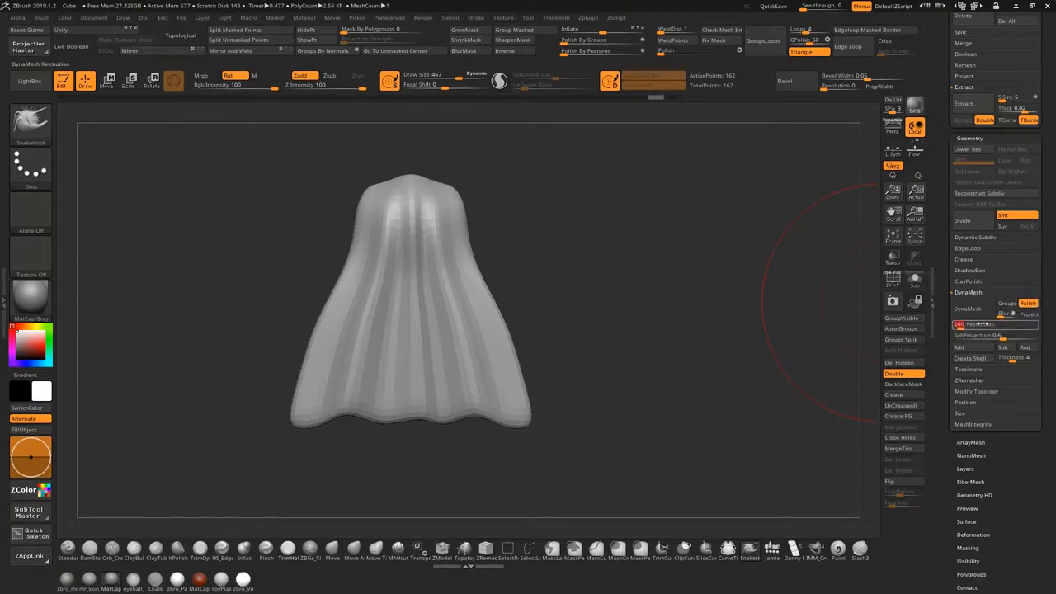
left_click(967, 309)
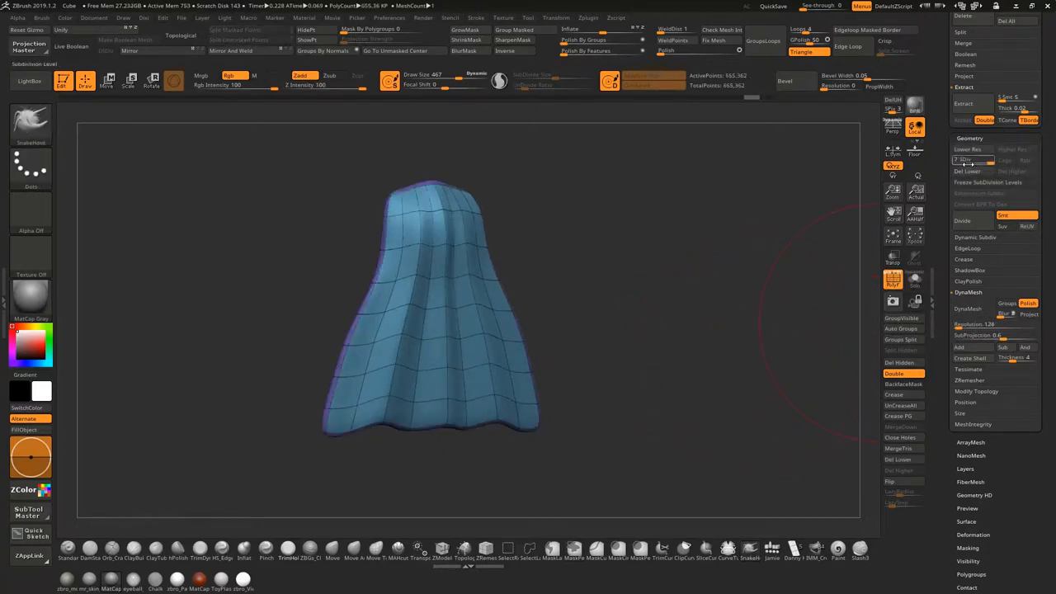
Divide the cape twice for a denser mesh, then bring up the LightBox browser
left_click(967, 148)
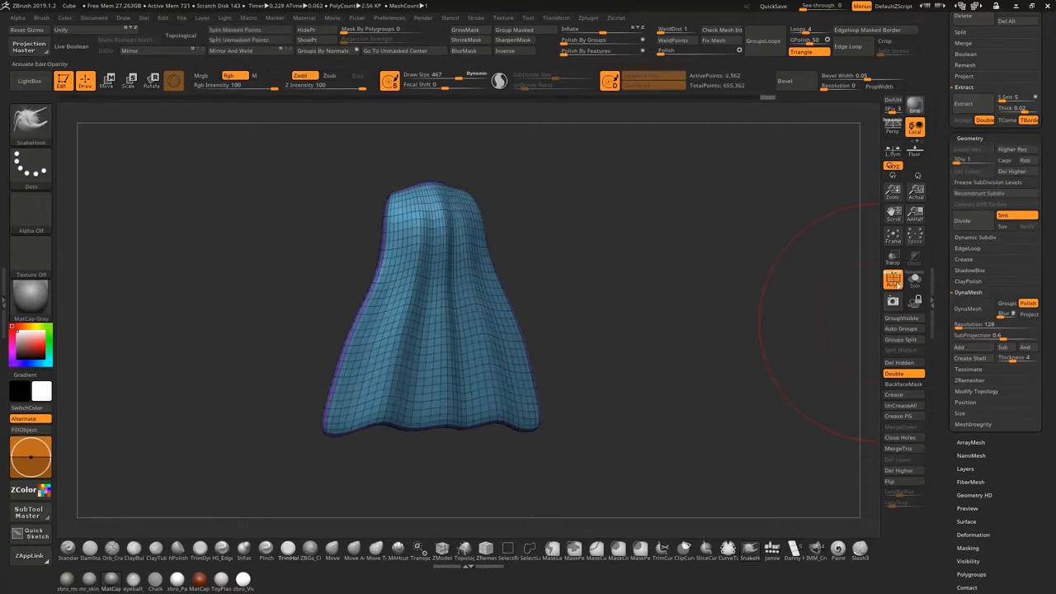
left_click(967, 292)
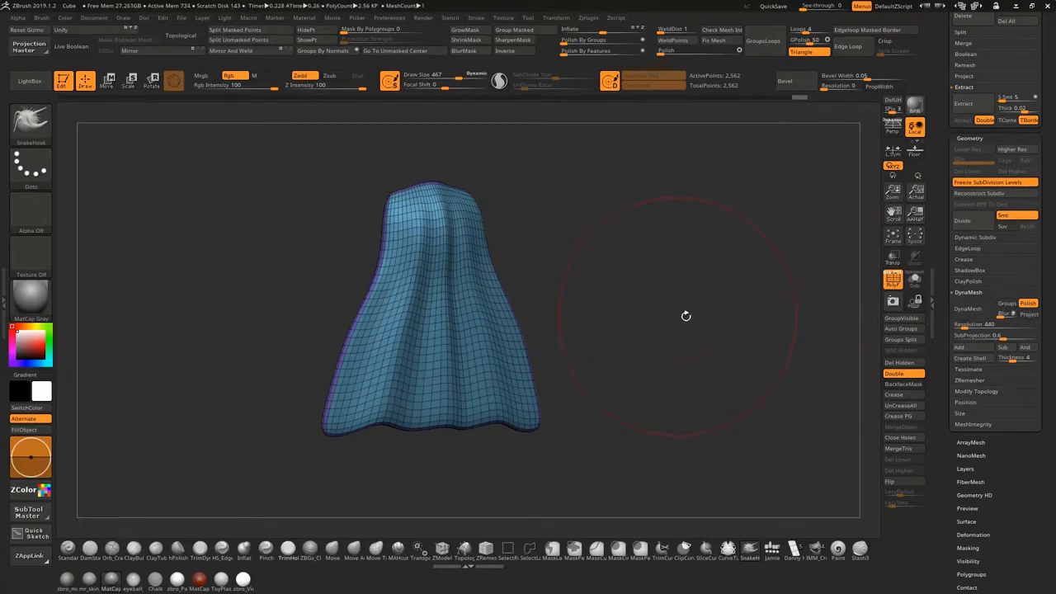
left_click(967, 308)
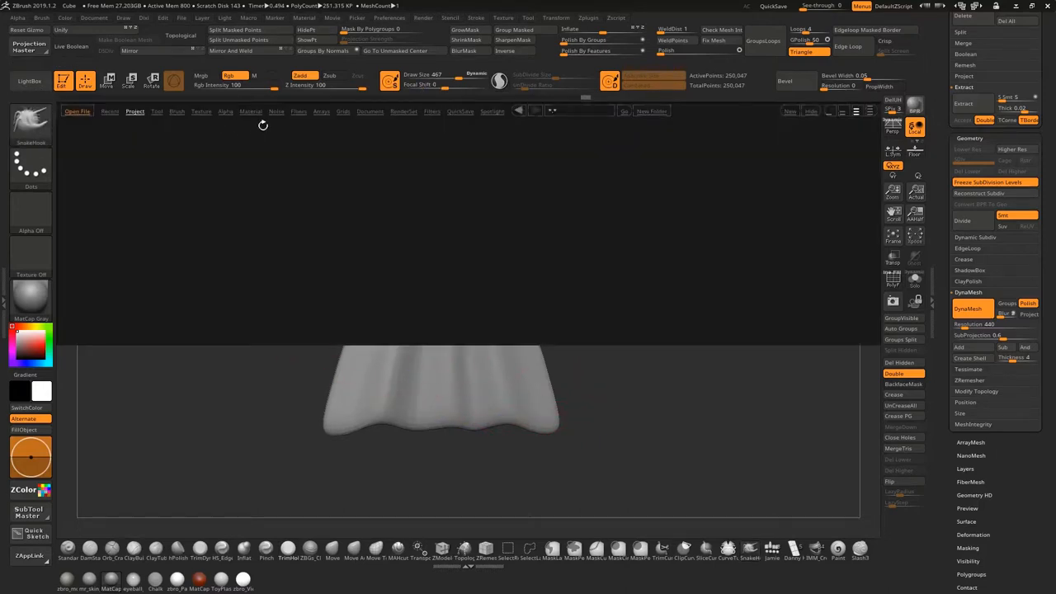
Load a crease sculpting brush from LightBox and close the browser
left_click(176, 113)
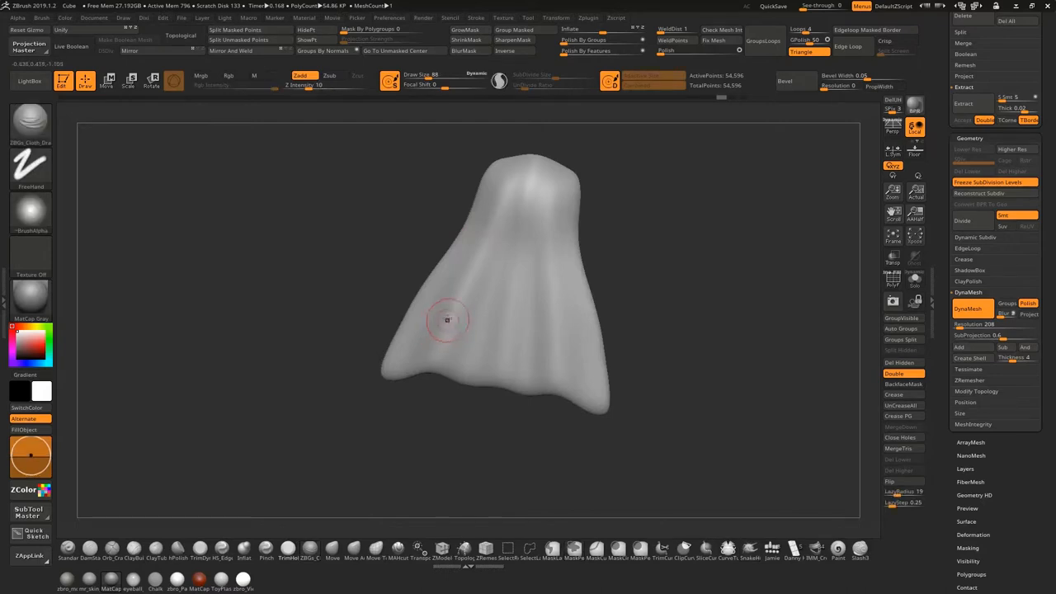
Stroke several vertical creases down the front and side of the cape
left_click_drag(448, 320, 498, 228)
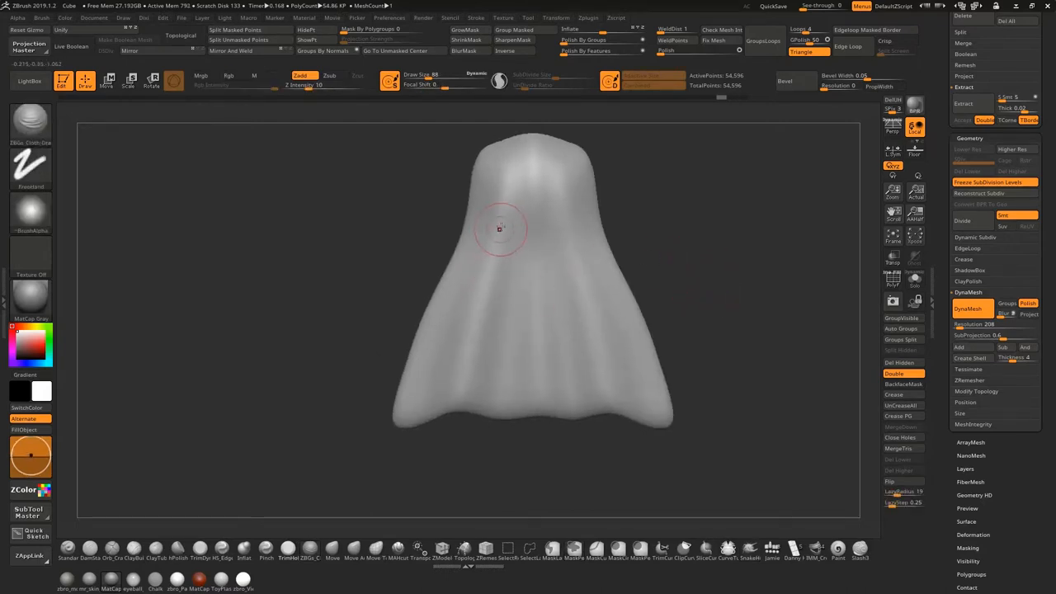
left_click_drag(499, 228, 456, 419)
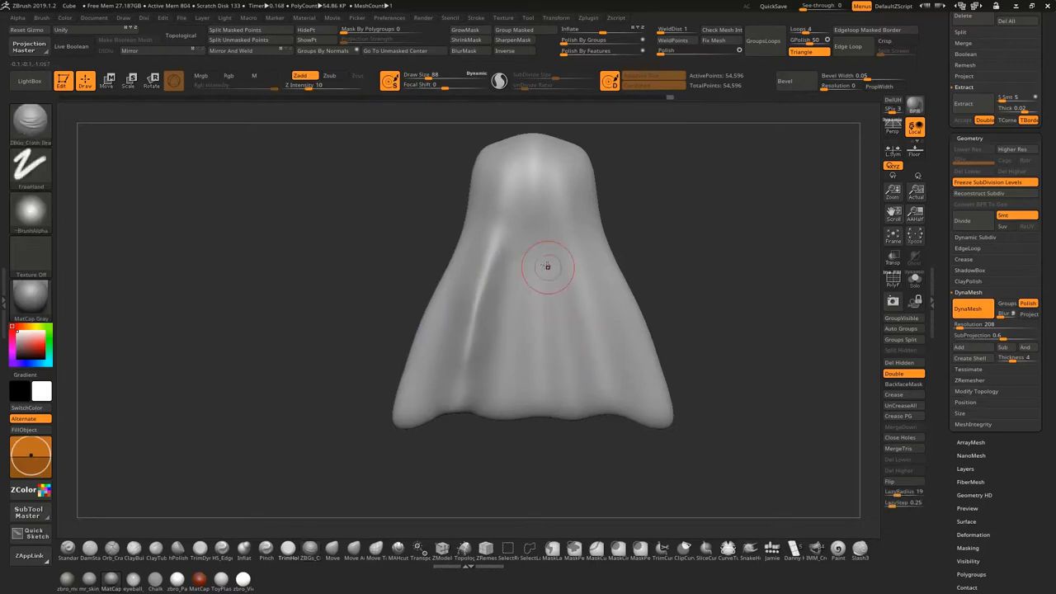
left_click_drag(548, 267, 547, 403)
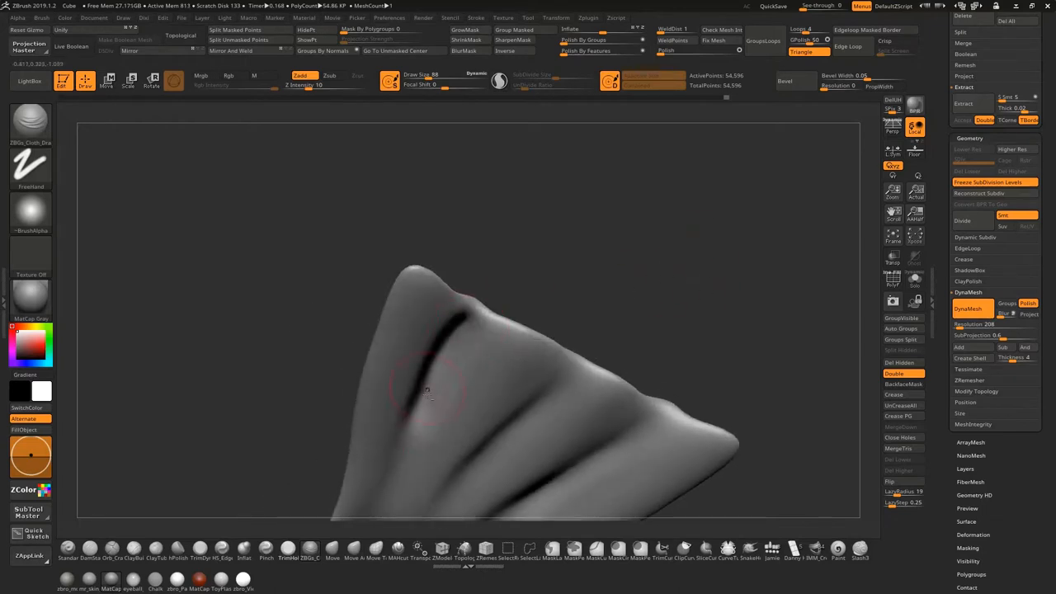
left_click_drag(429, 393, 591, 182)
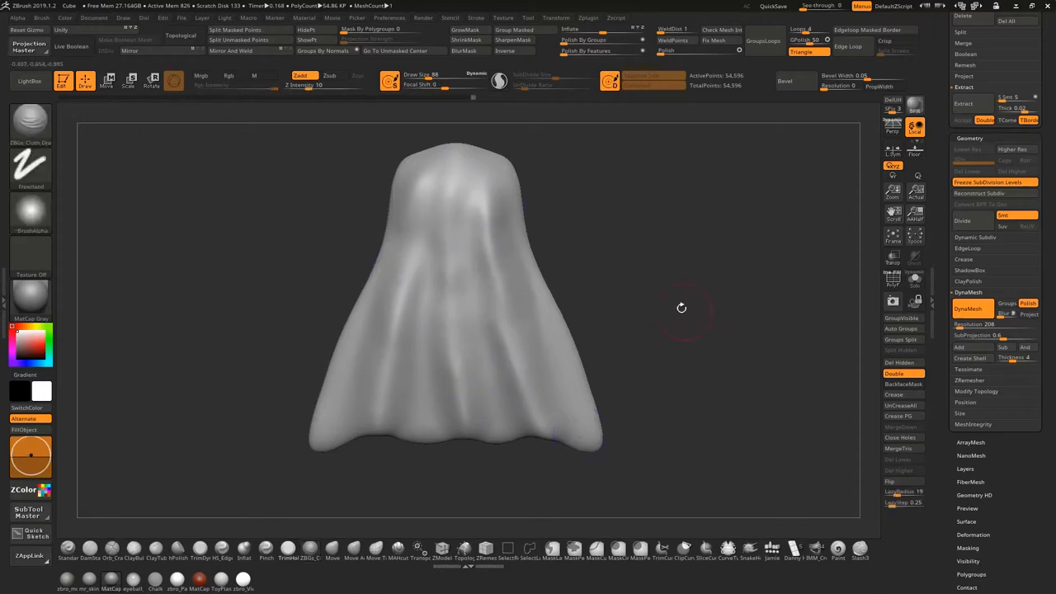
Add soft folds at the cape's rounded top that flow into the lower creases
left_click_drag(682, 307, 660, 290)
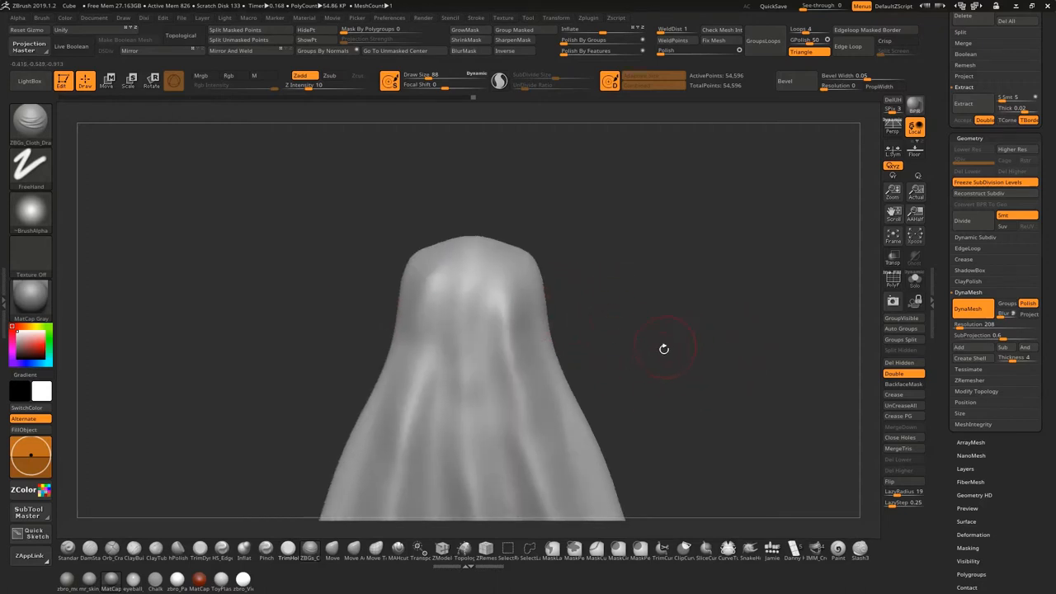
left_click_drag(663, 348, 664, 285)
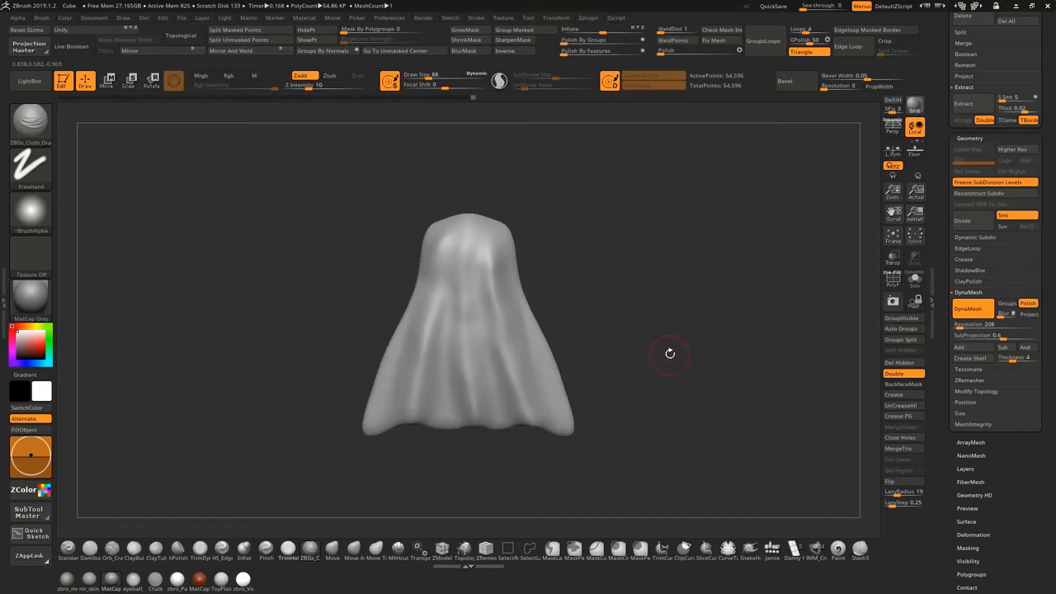
left_click_drag(670, 353, 660, 305)
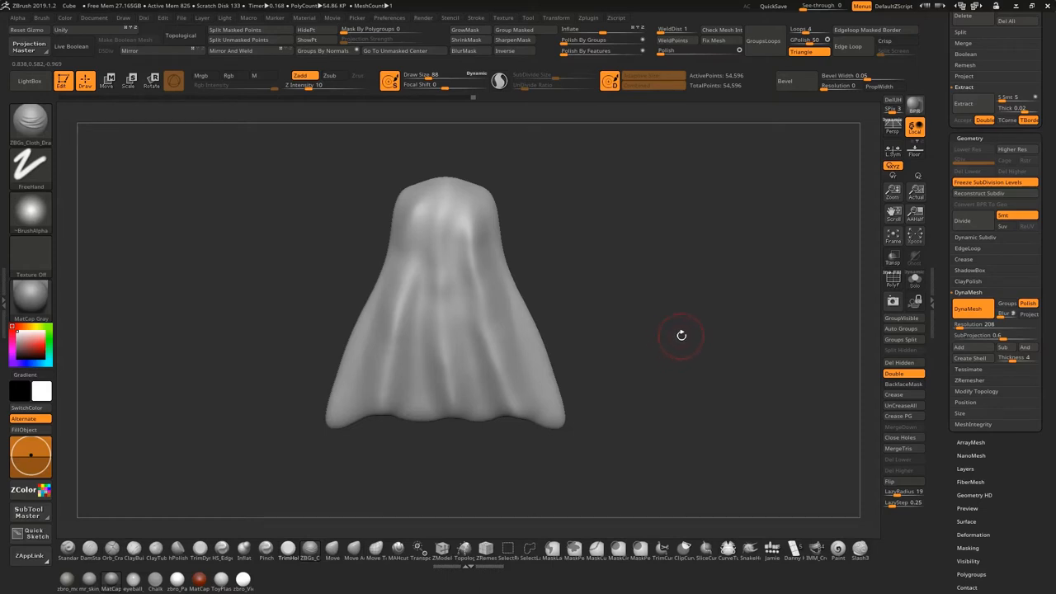
mouse_move(715, 261)
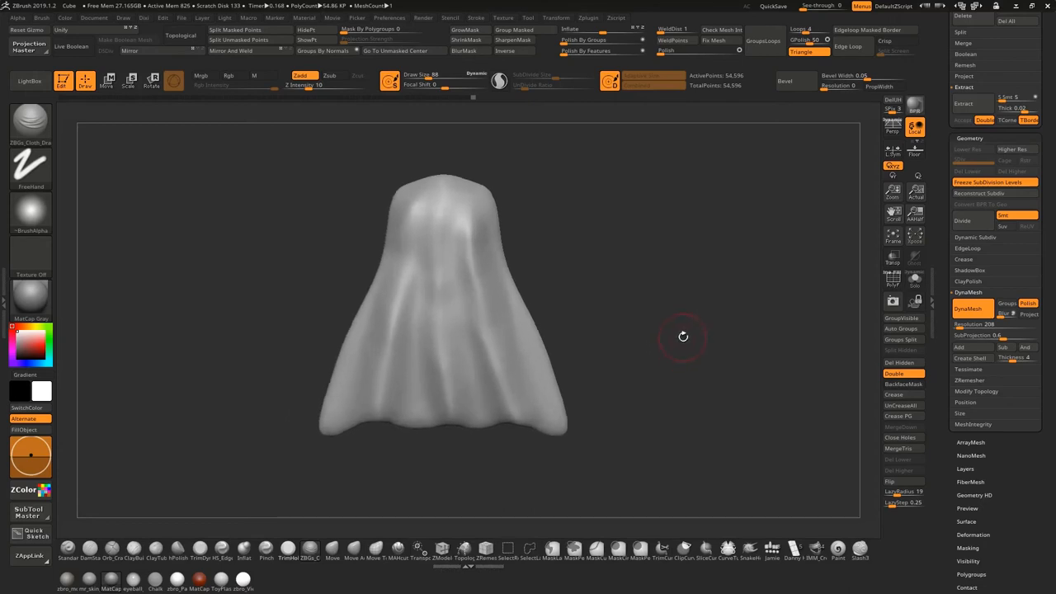
mouse_move(679, 335)
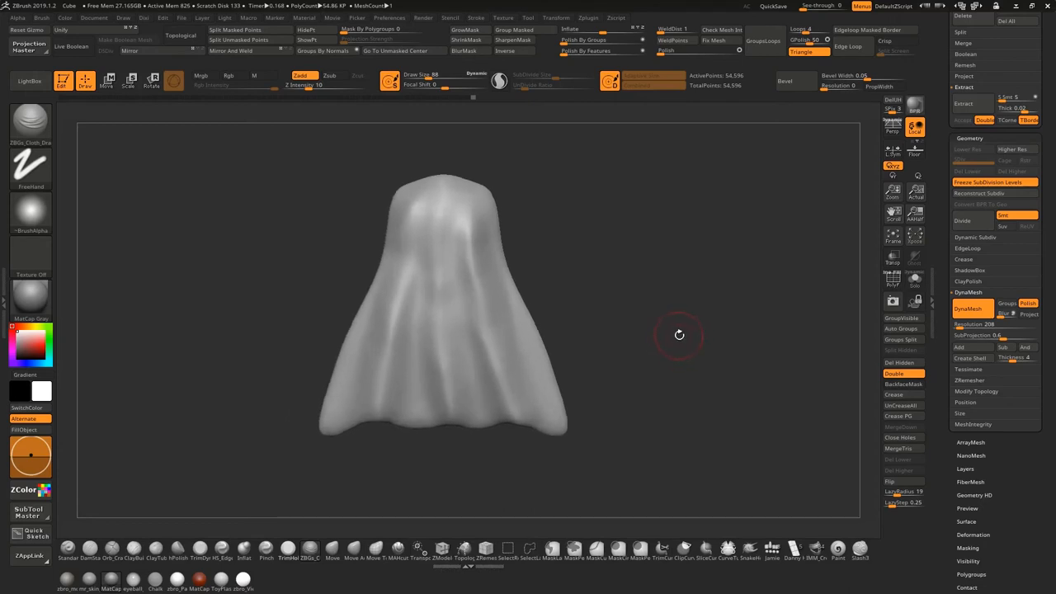